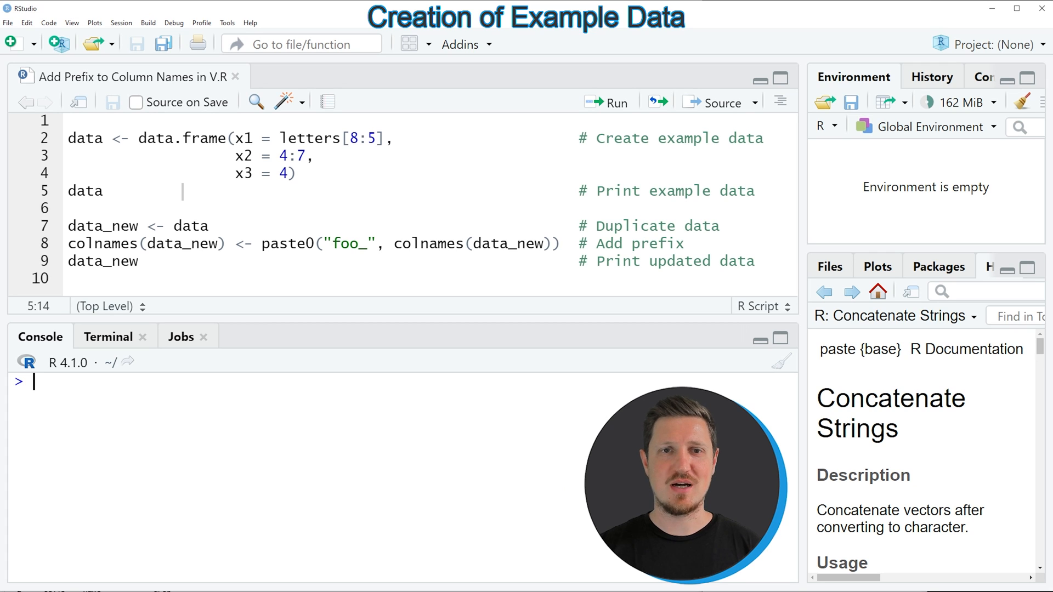
Step: Run script lines 2–4 to create the data frame 'data' with columns x1, x2, x3
left_click(251, 138)
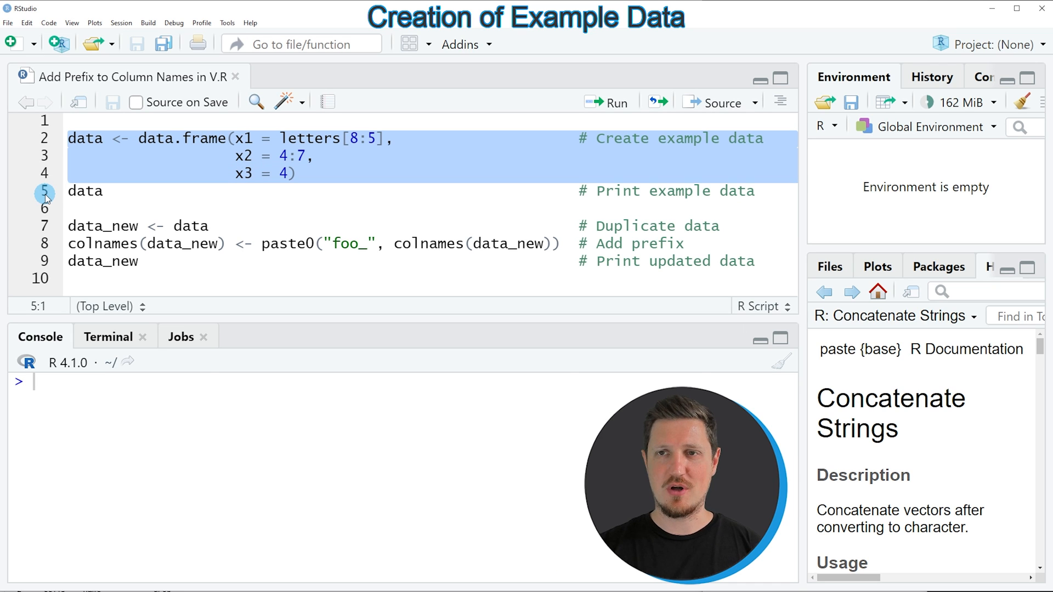
left_click(613, 102)
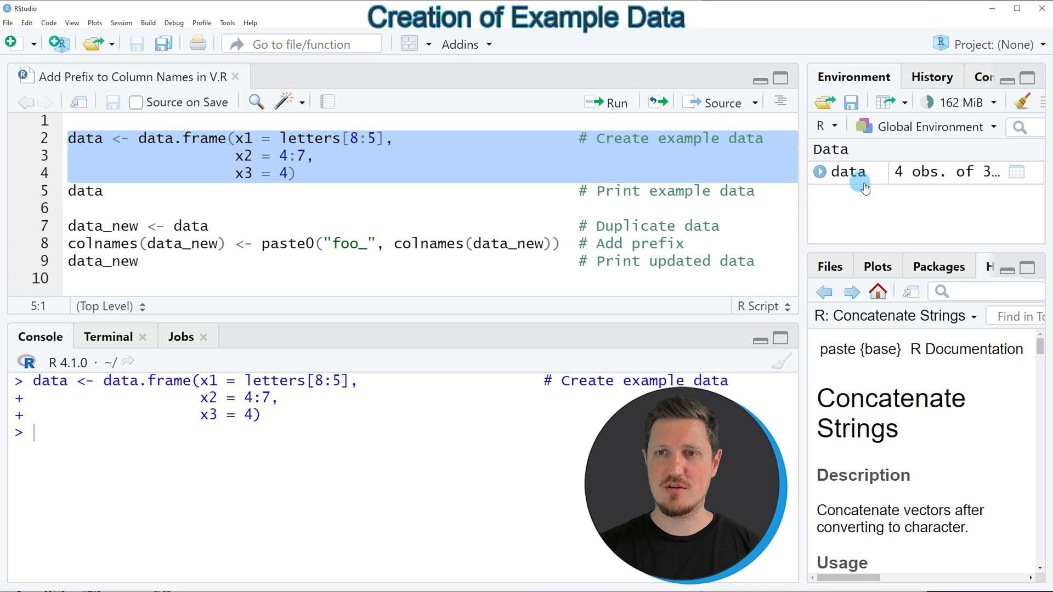
mouse_move(852, 191)
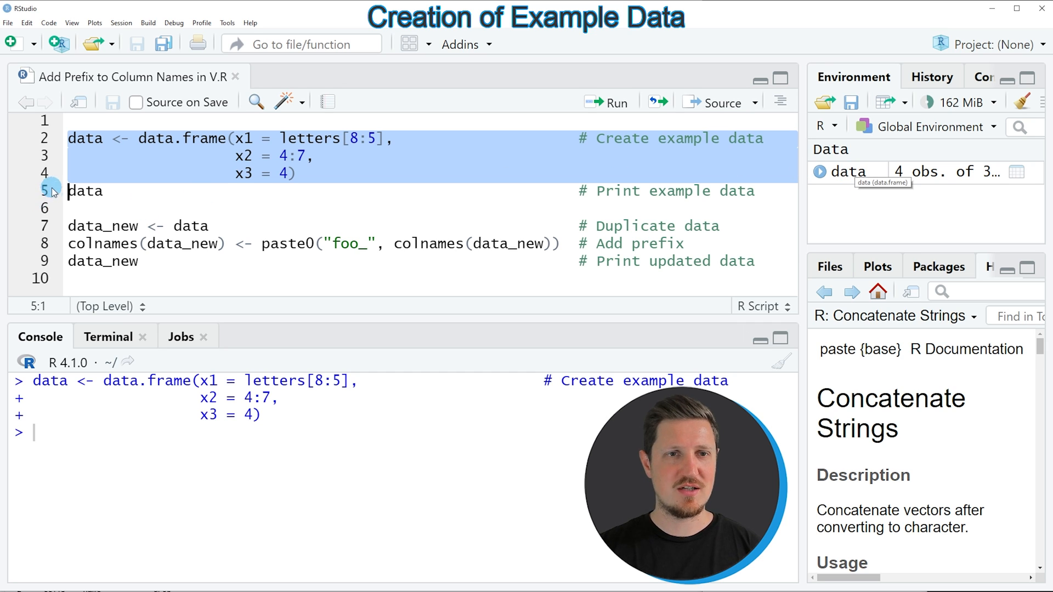
Step: Run line 5 to print 'data' in the Console, then select its printed column names
left_click(83, 191)
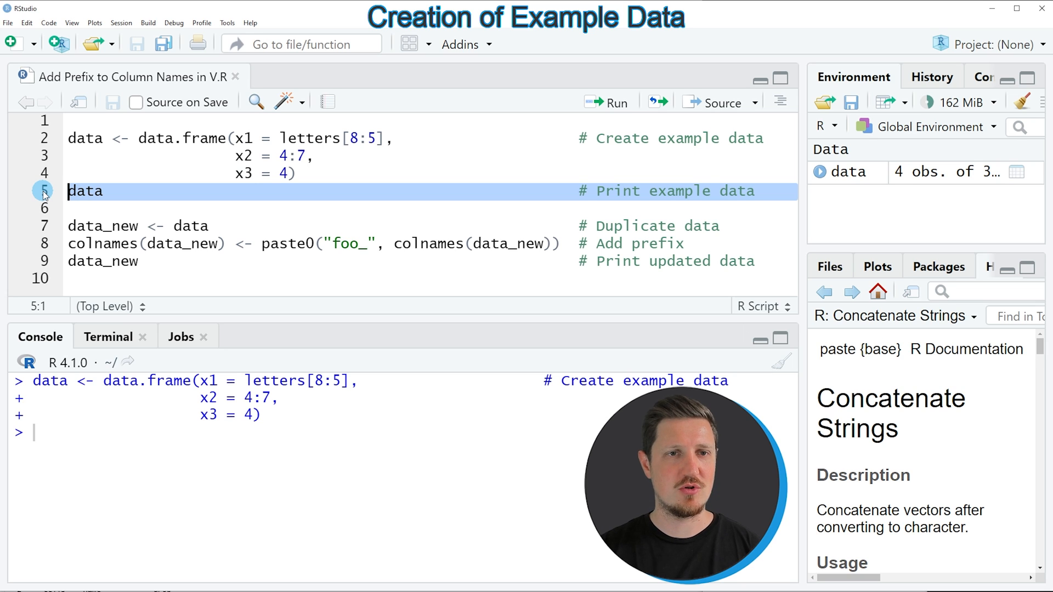
left_click(602, 102)
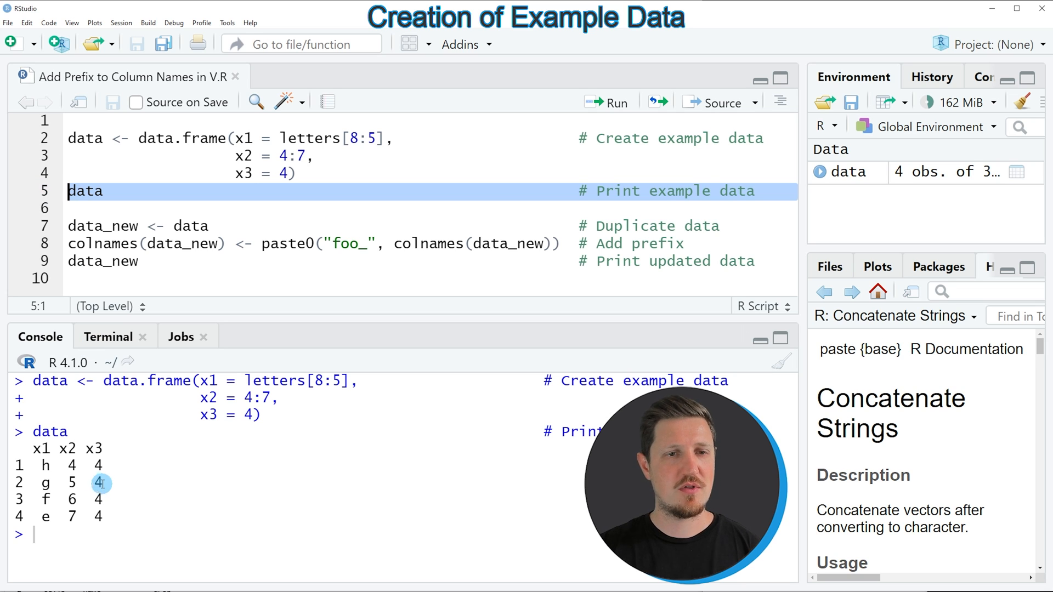
left_click_drag(33, 448, 108, 517)
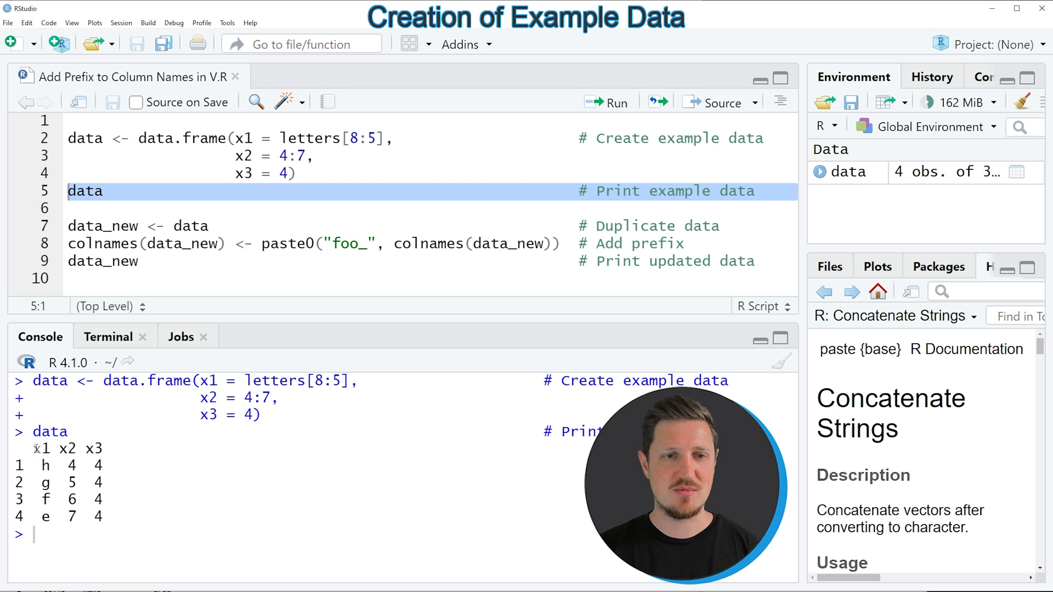
double_click(66, 449)
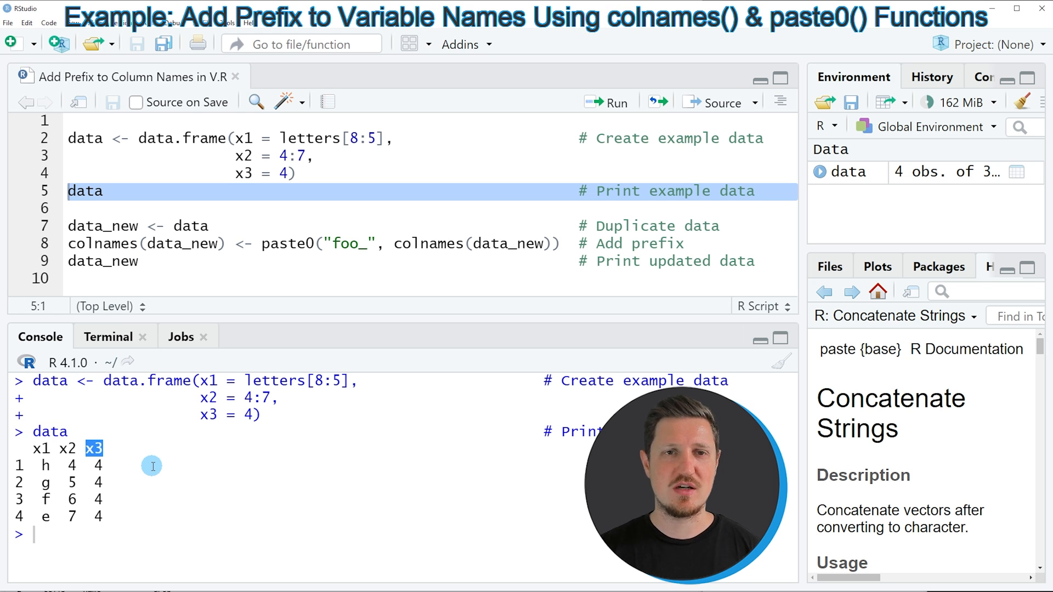
Step: Run line 7, data_new <- data, to duplicate the data frame
left_click(111, 243)
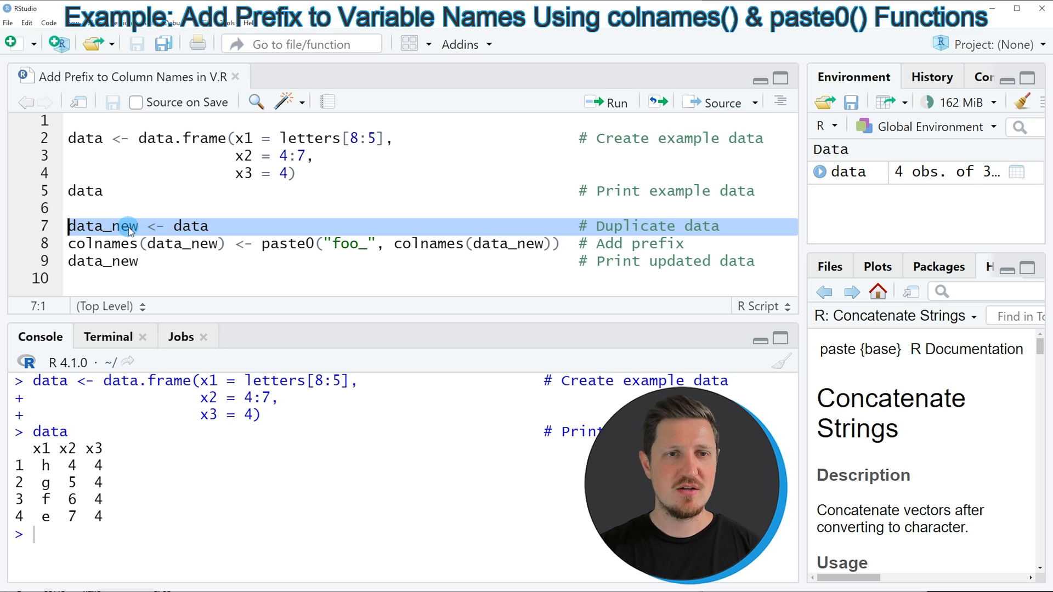
left_click(605, 102)
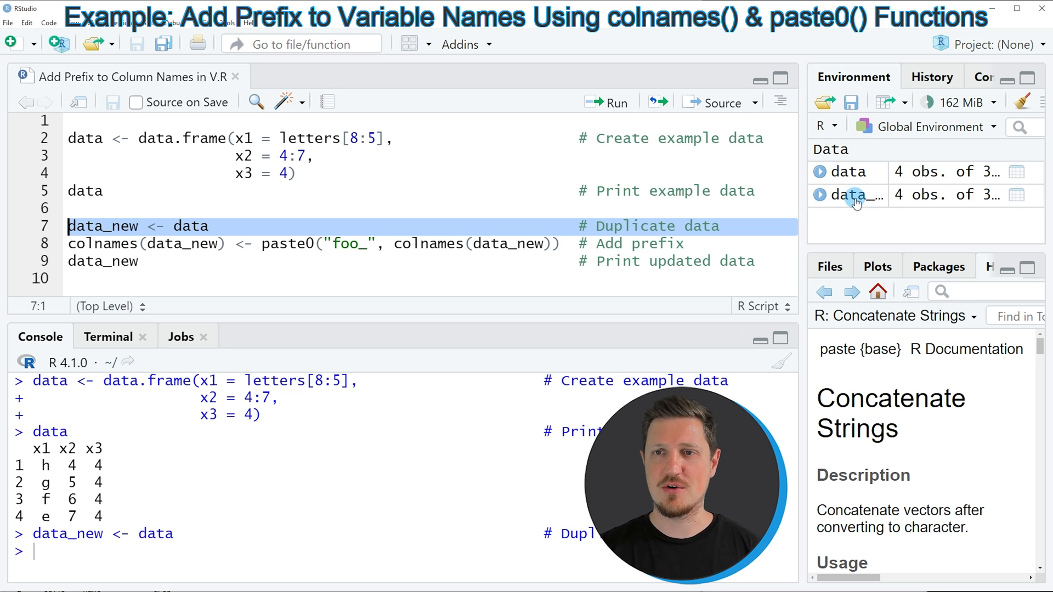
mouse_move(856, 194)
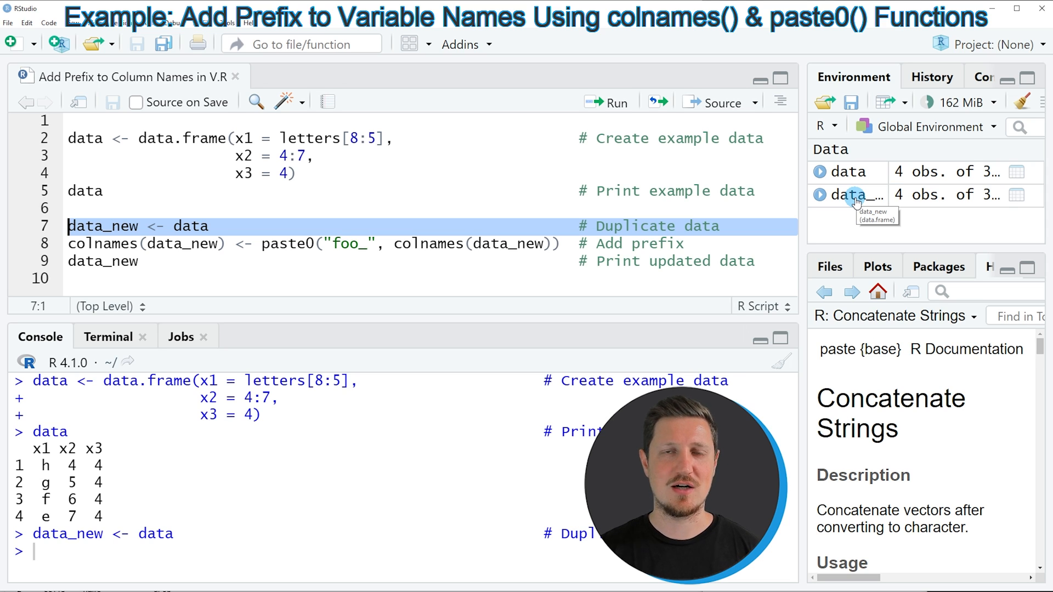
mouse_move(89, 218)
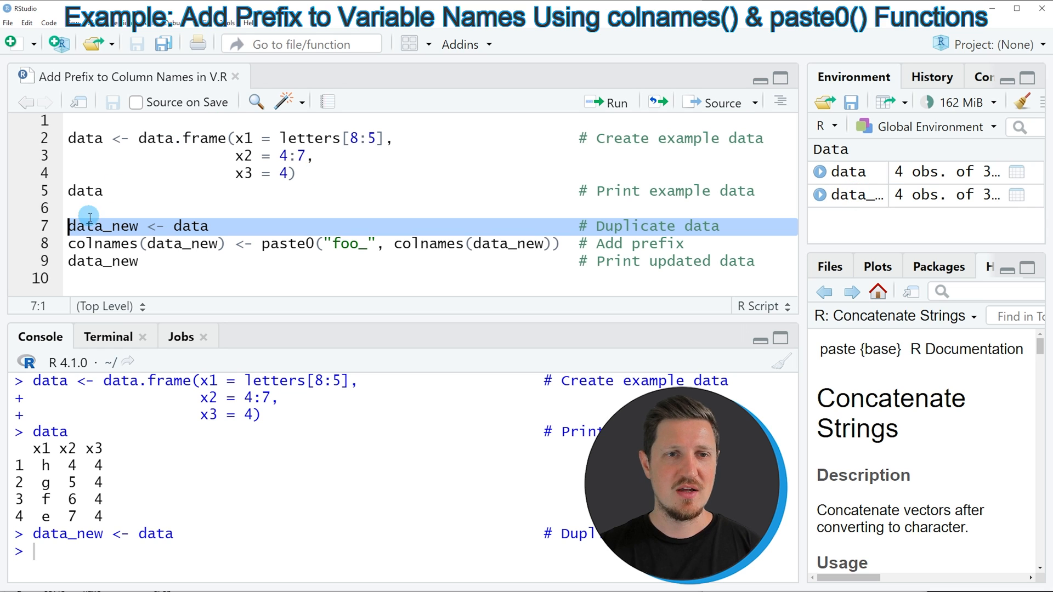
left_click(81, 243)
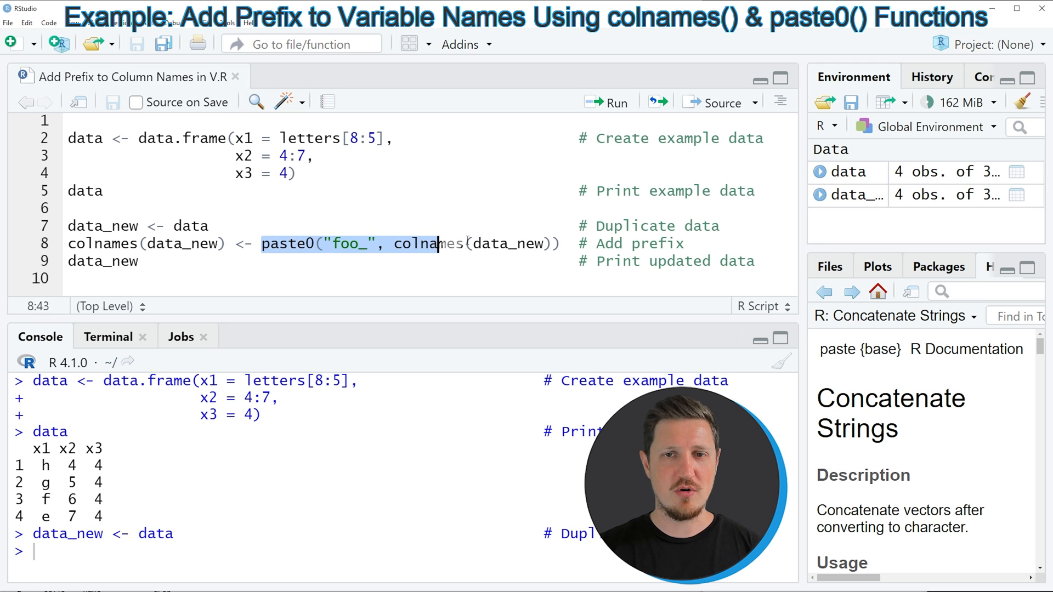
double_click(427, 244)
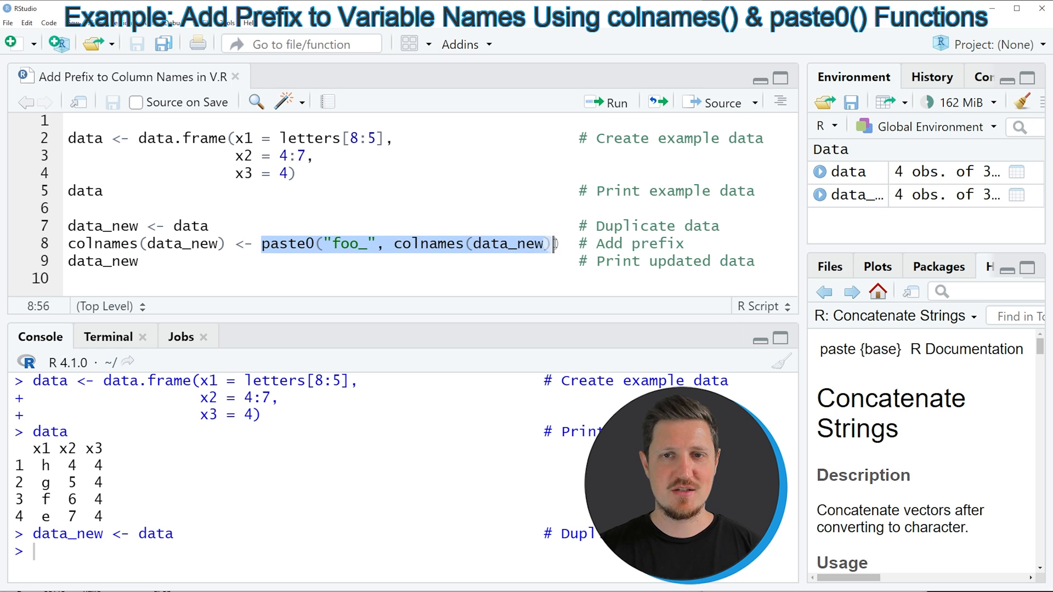
left_click(341, 243)
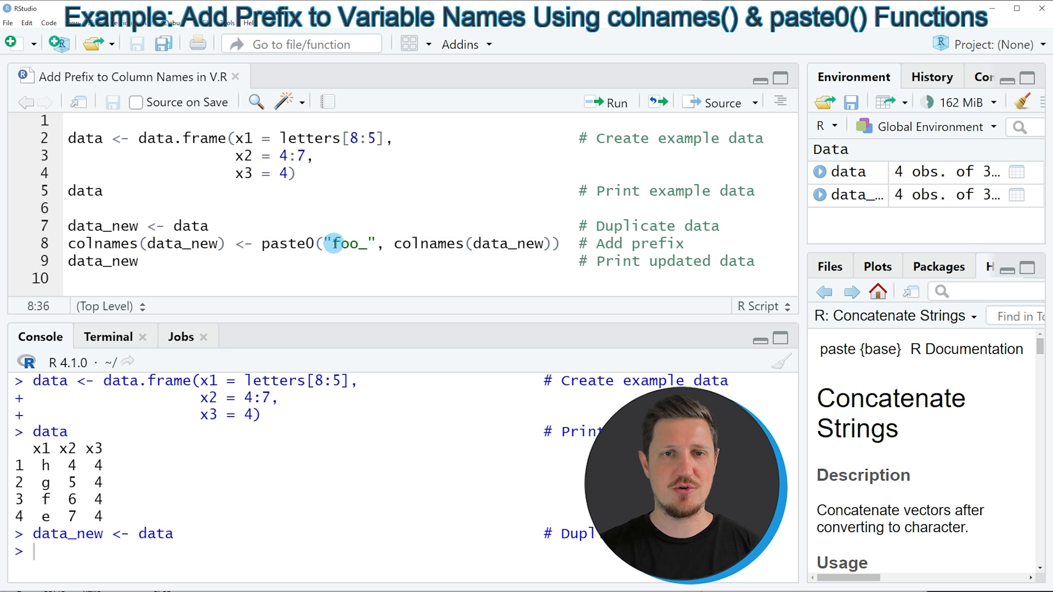
double_click(347, 243)
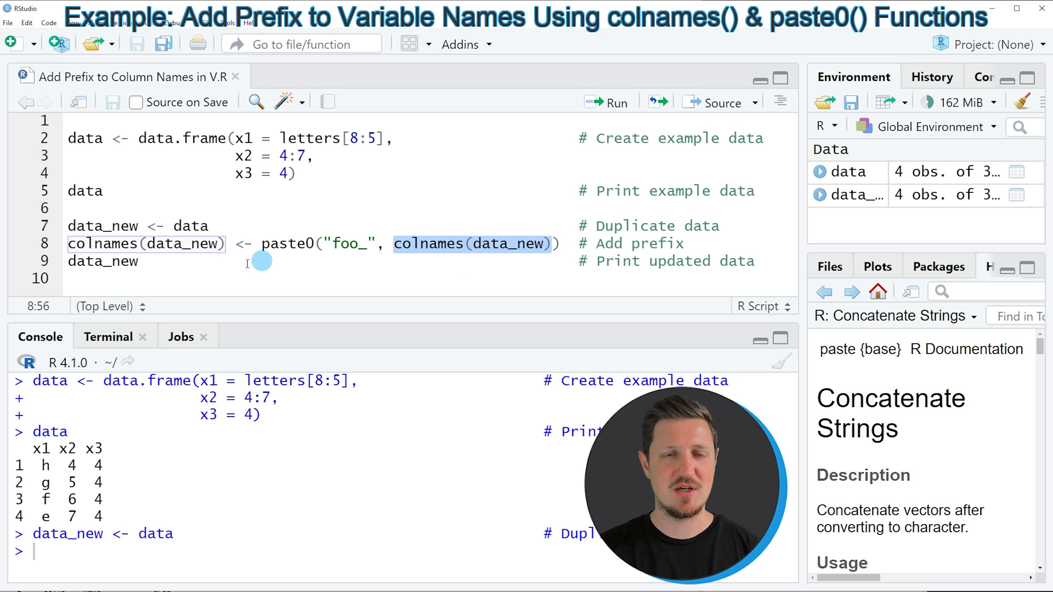
Step: Run lines 8–9 to prefix data_new's columns with foo_ and print it, highlighting the prefix in the output
left_click(606, 102)
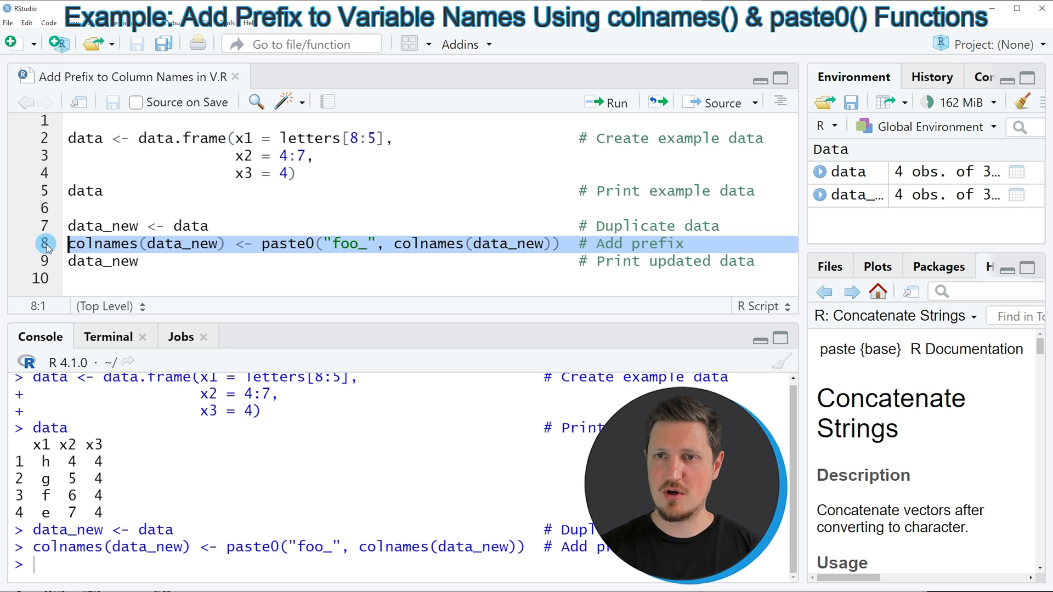
left_click(79, 261)
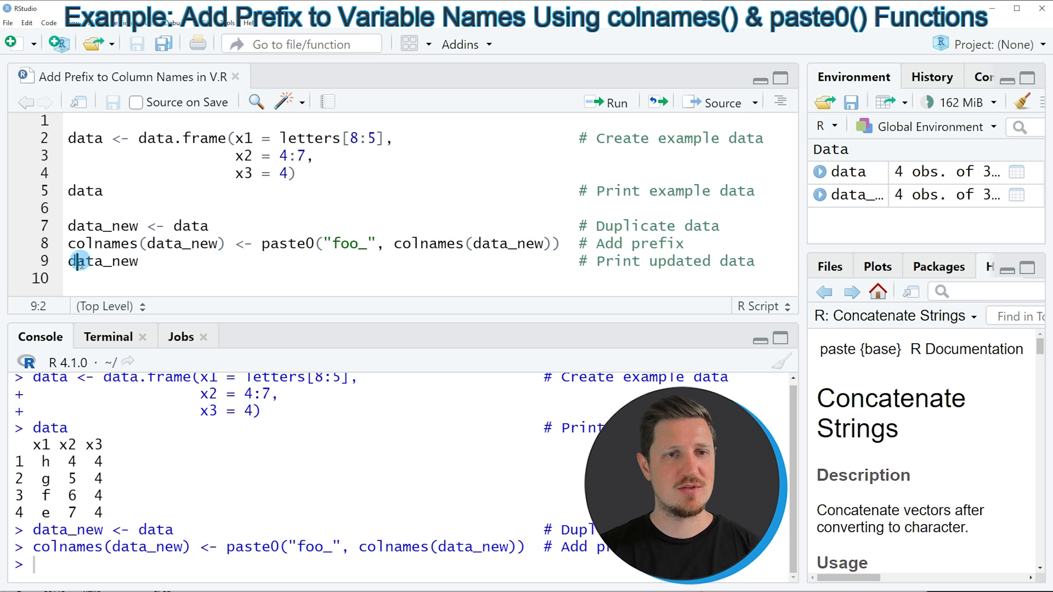
left_click(74, 261)
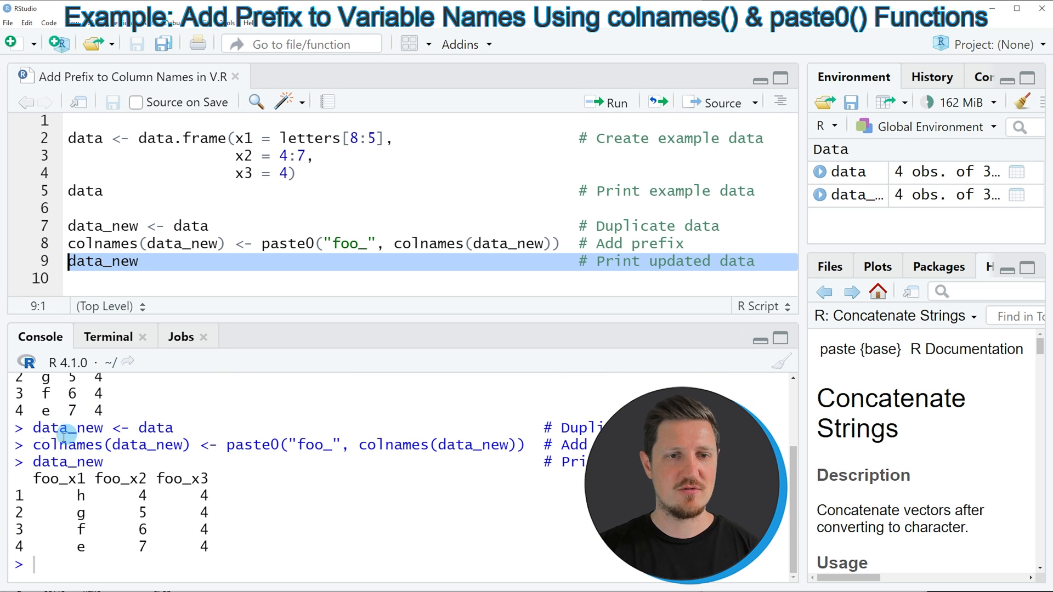
left_click_drag(33, 478, 215, 547)
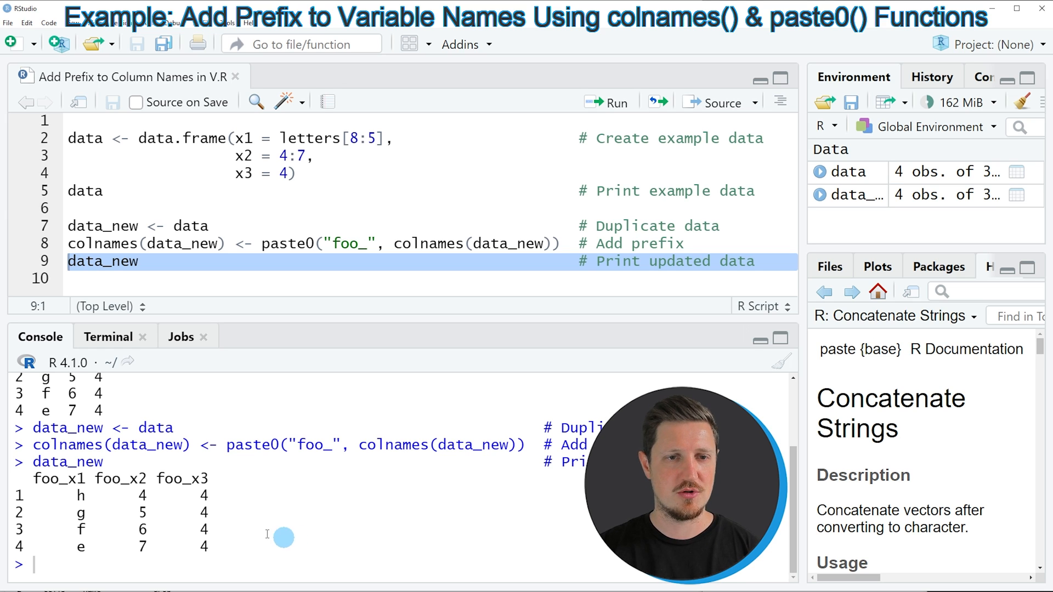
mouse_move(99, 505)
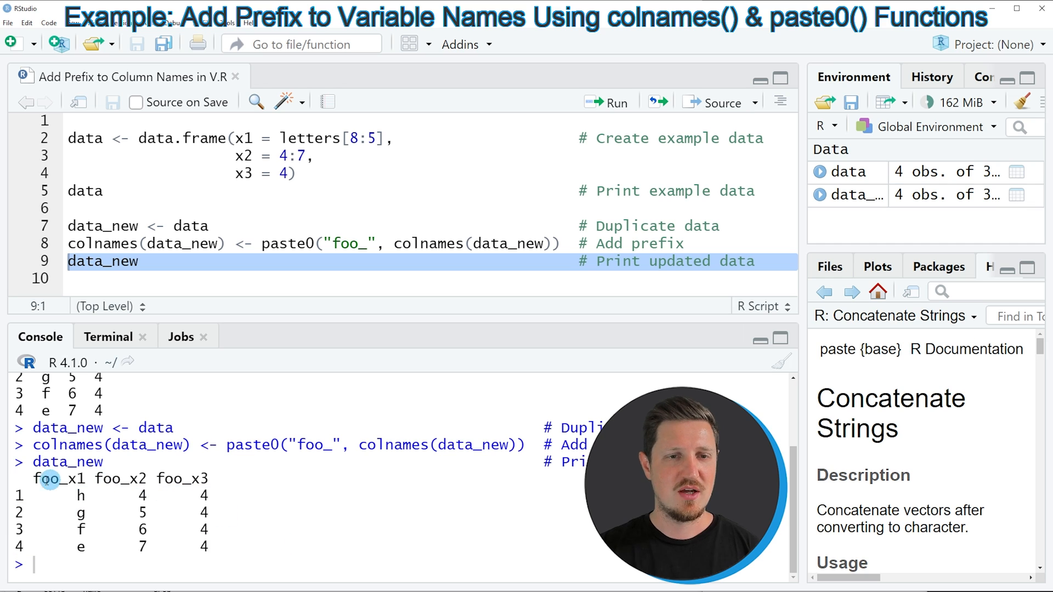
double_click(47, 478)
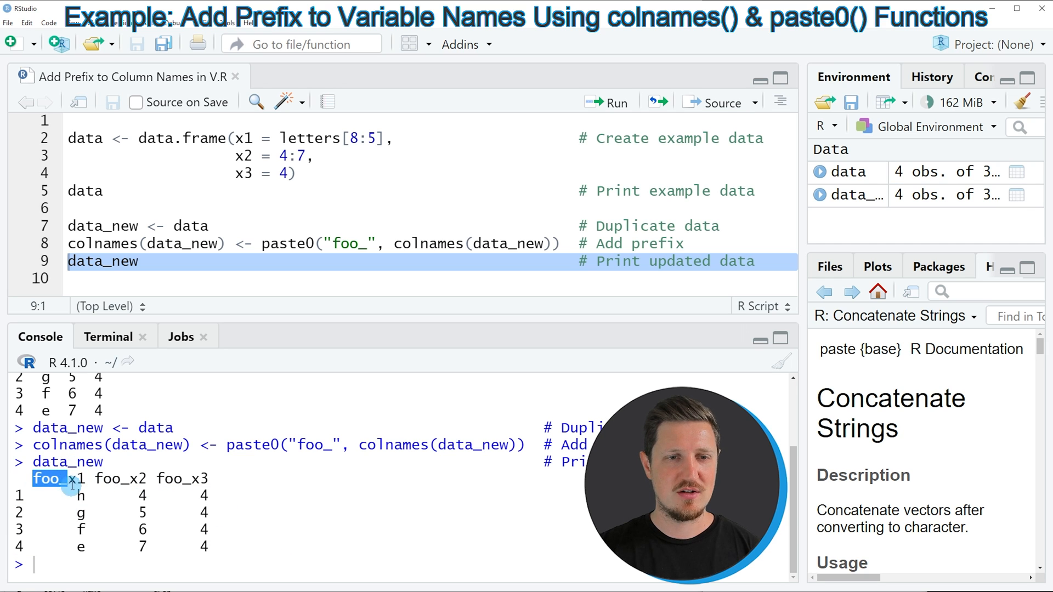